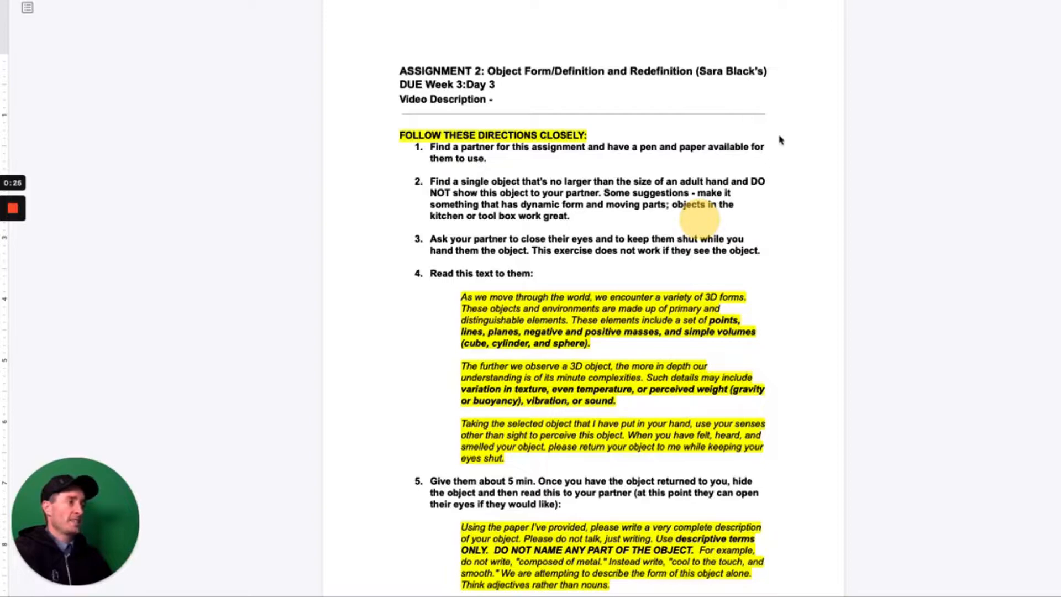
mouse_move(820, 150)
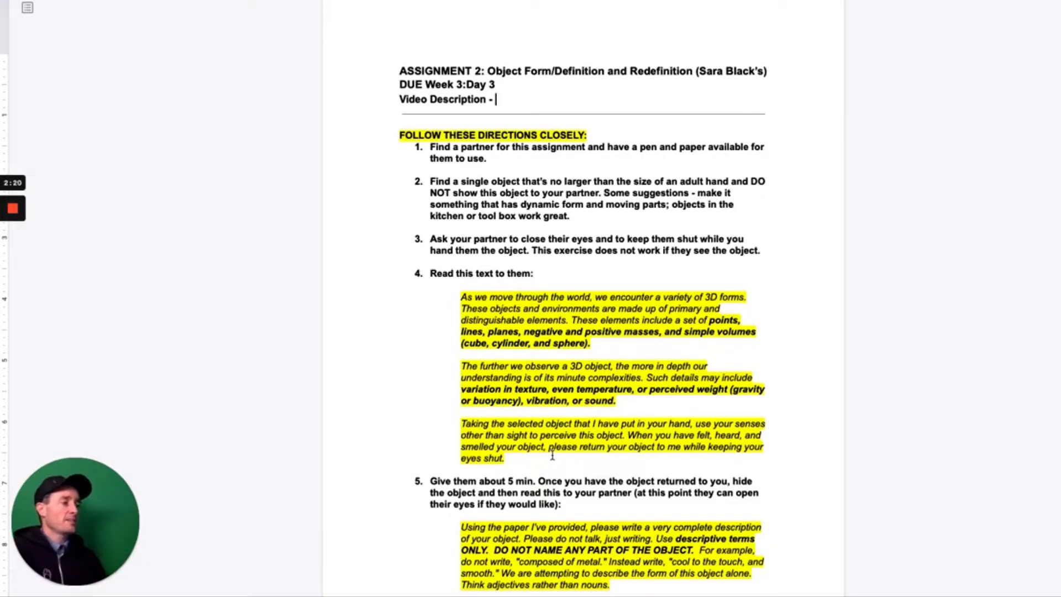
scroll("down", 3)
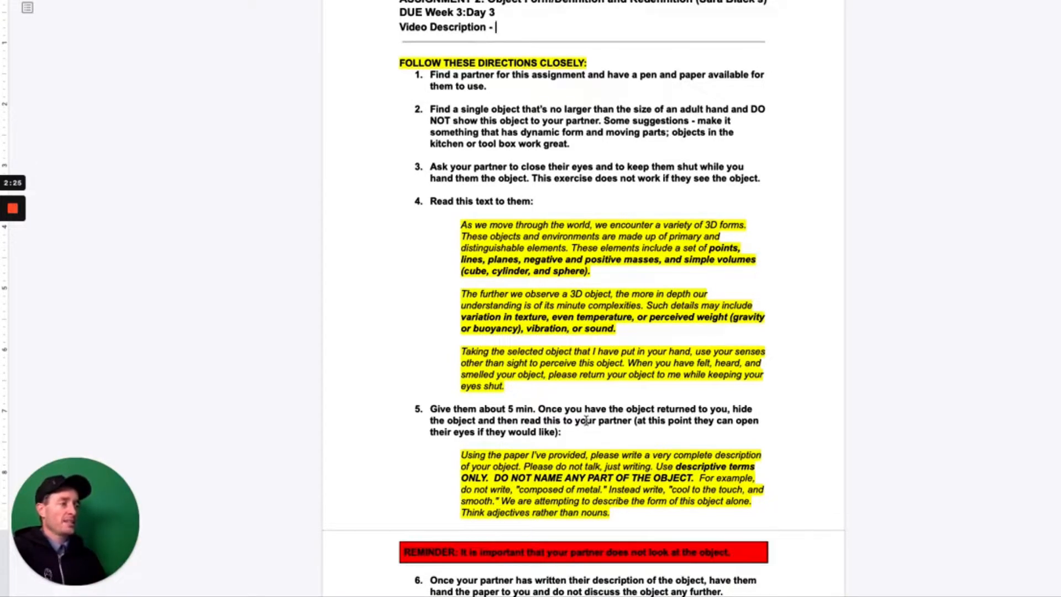
scroll("down", 3)
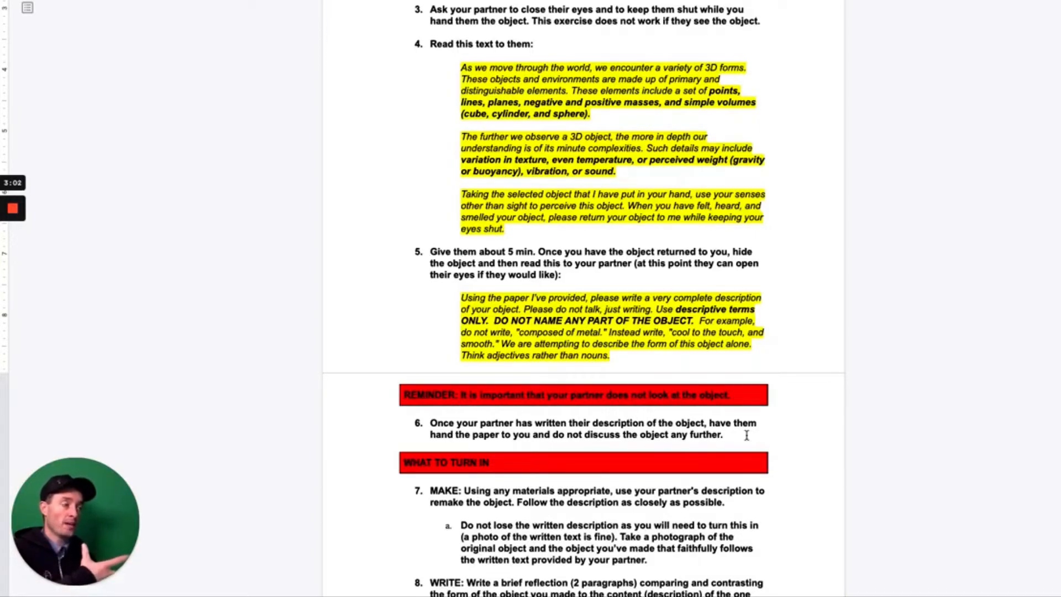
scroll("down", 3)
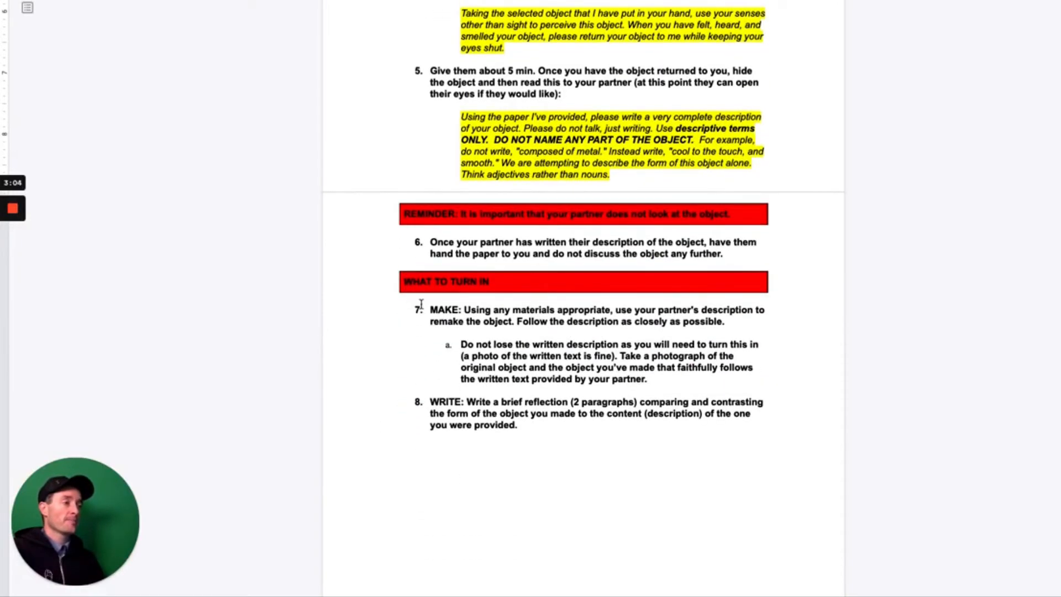
mouse_move(586, 469)
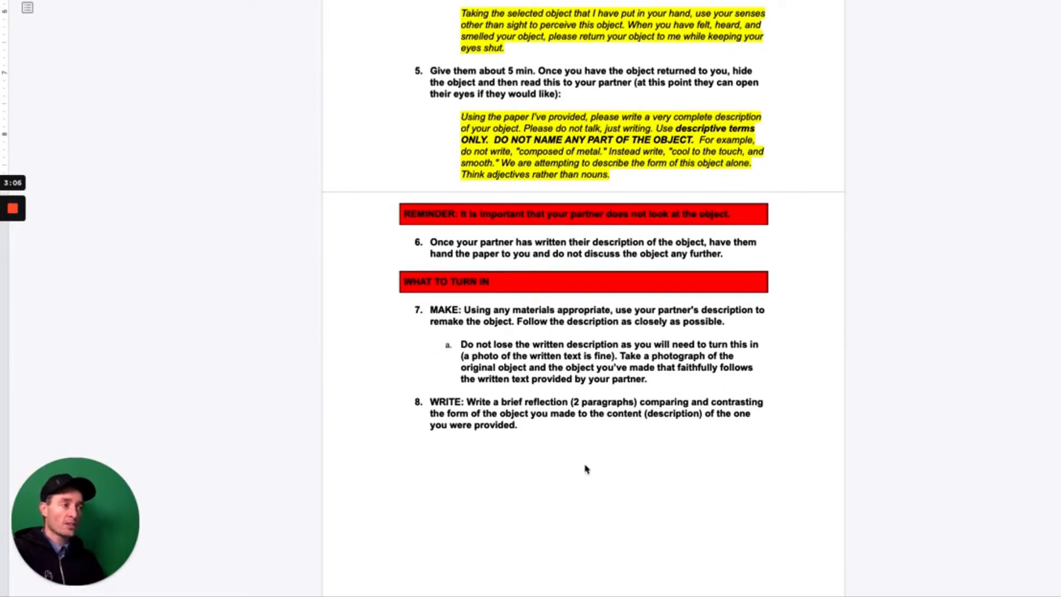